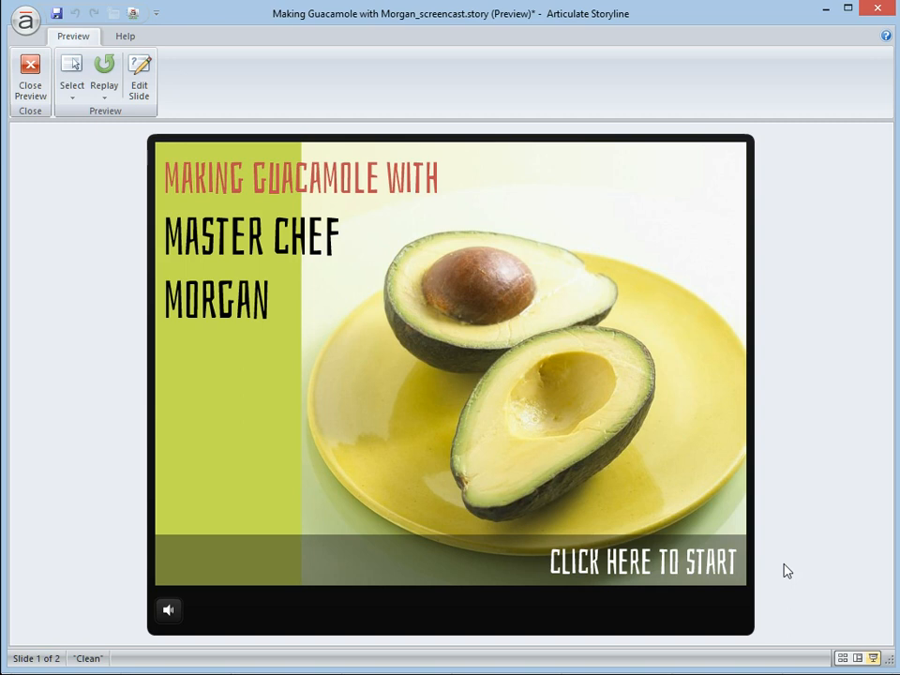
pyautogui.moveTo(725, 575)
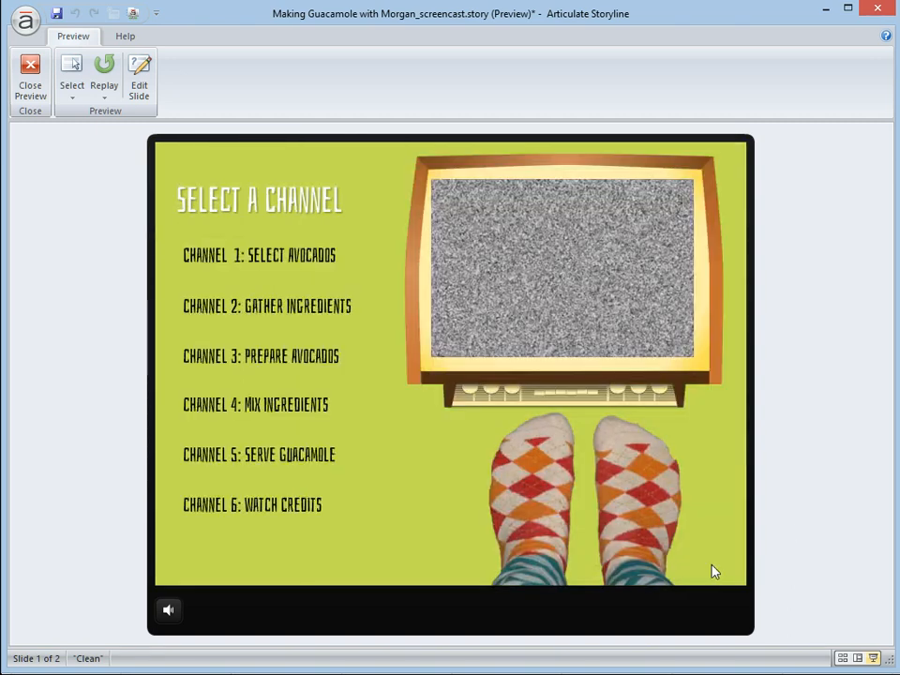
pyautogui.moveTo(804, 528)
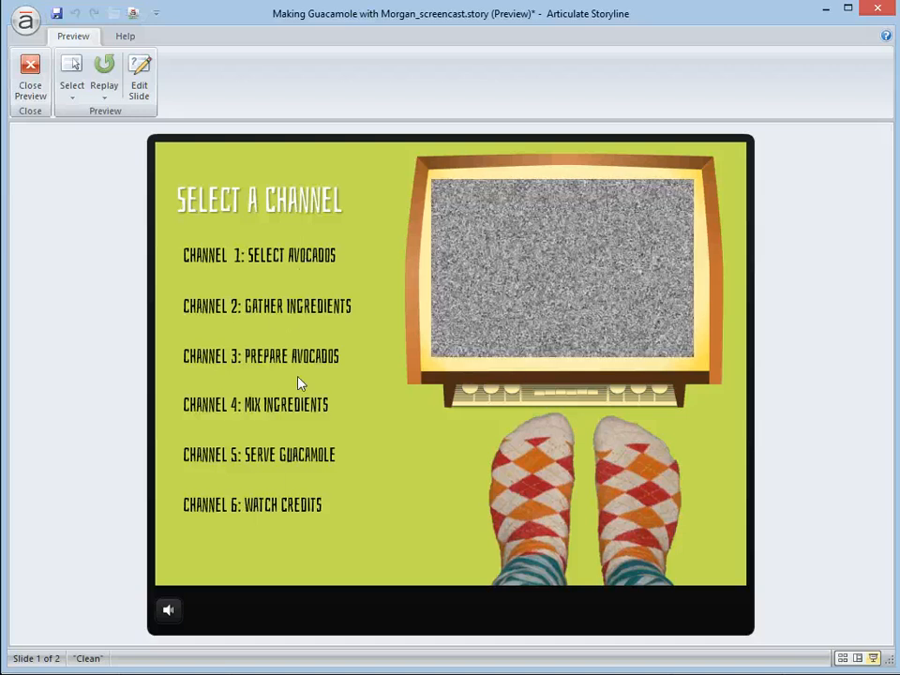
pyautogui.moveTo(316, 486)
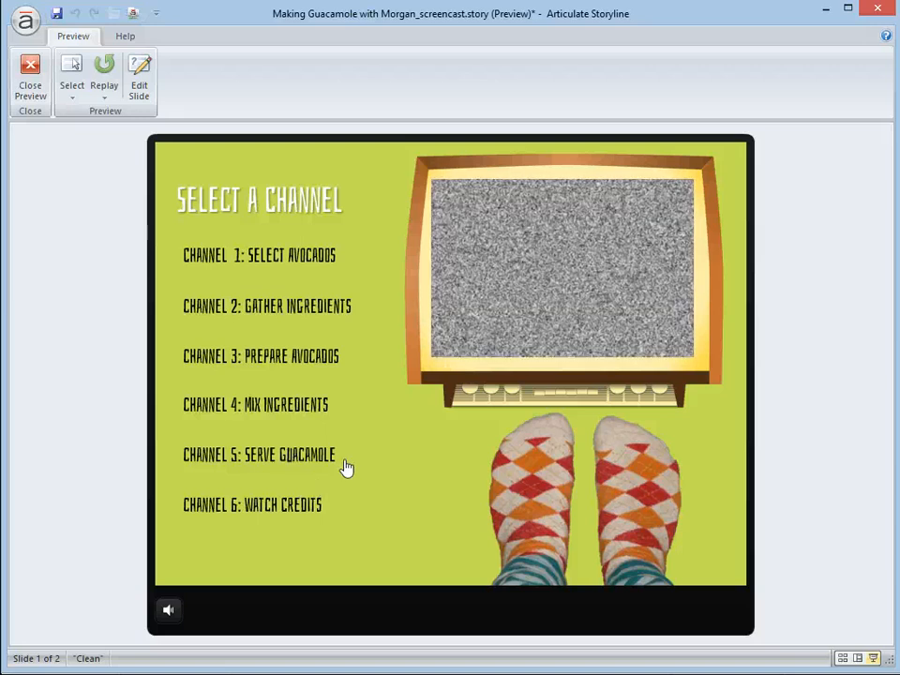
pyautogui.moveTo(380, 467)
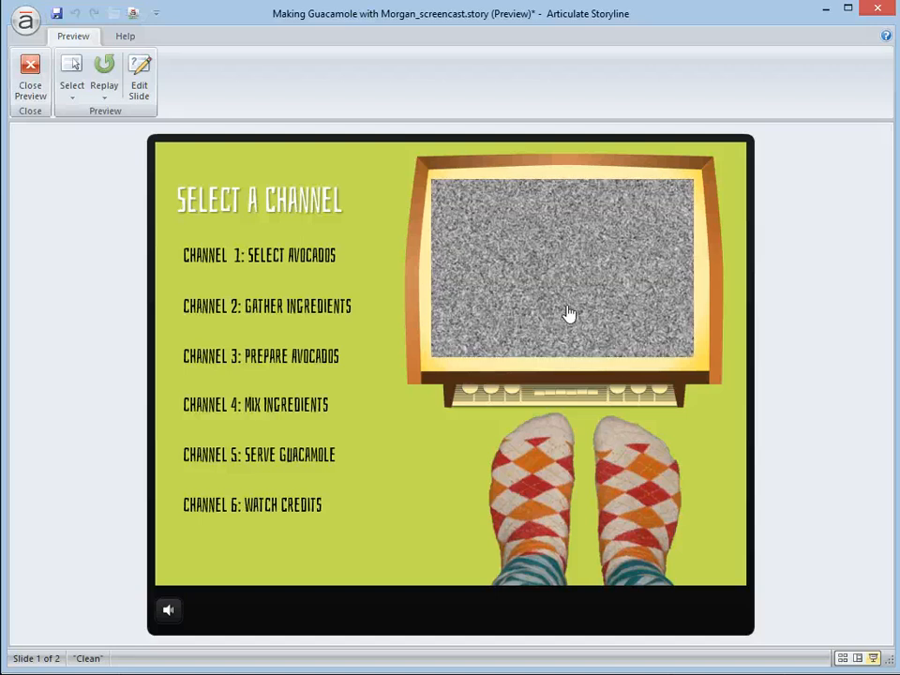
pyautogui.moveTo(364, 447)
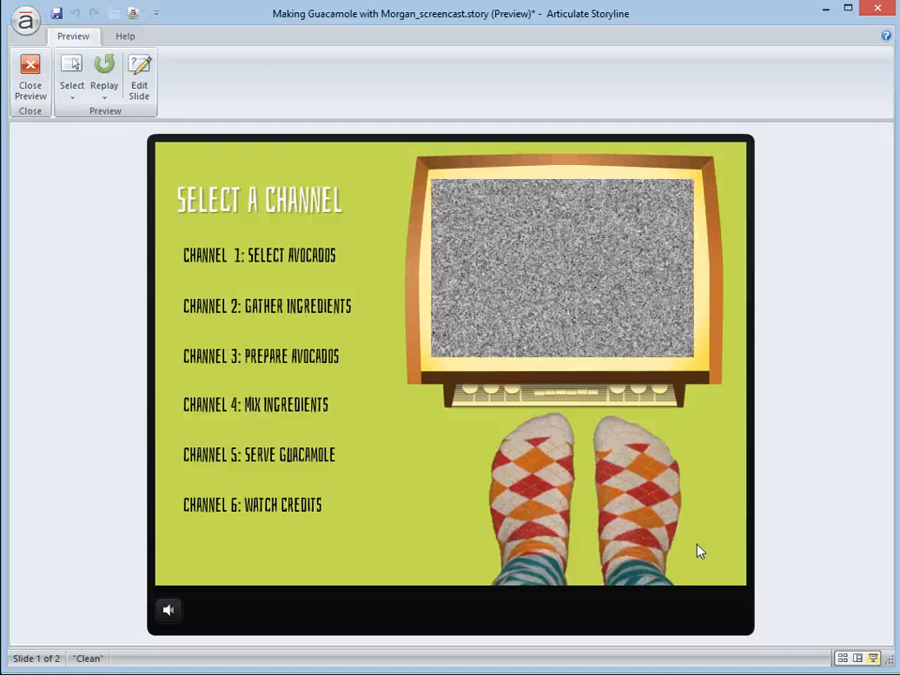
pyautogui.moveTo(422, 447)
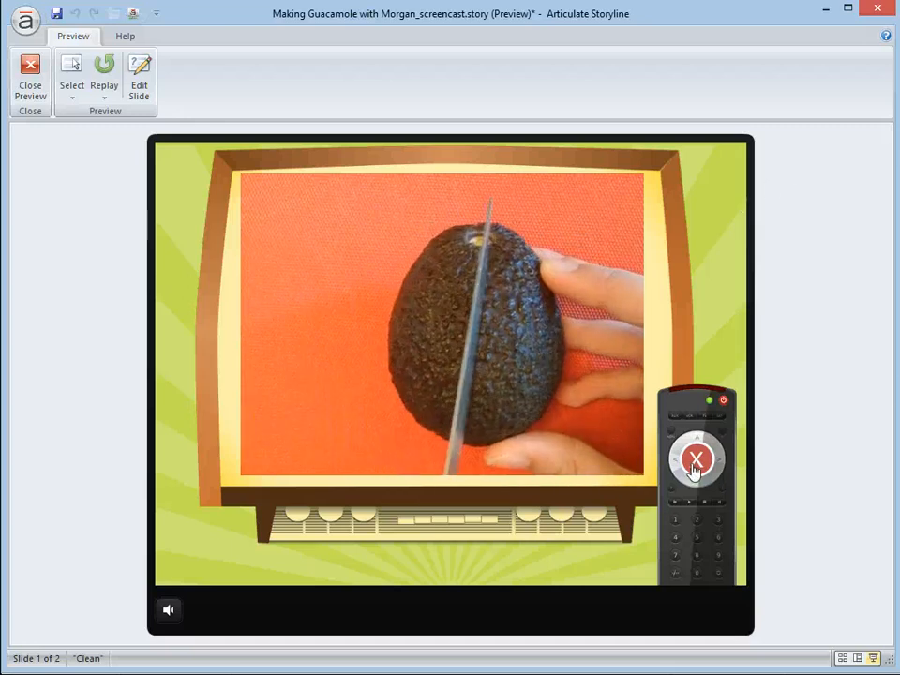
pyautogui.click(696, 460)
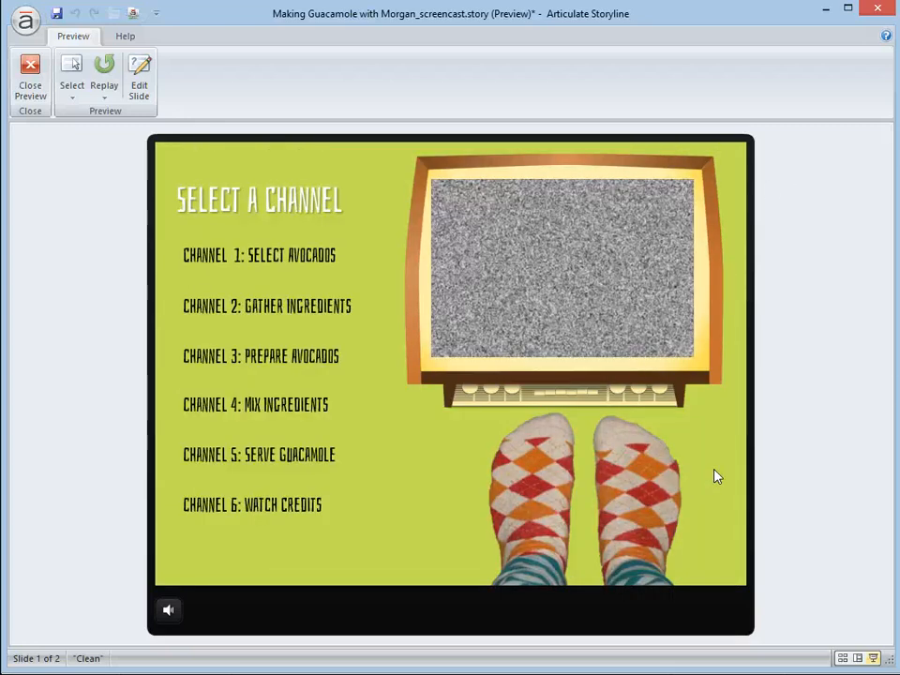